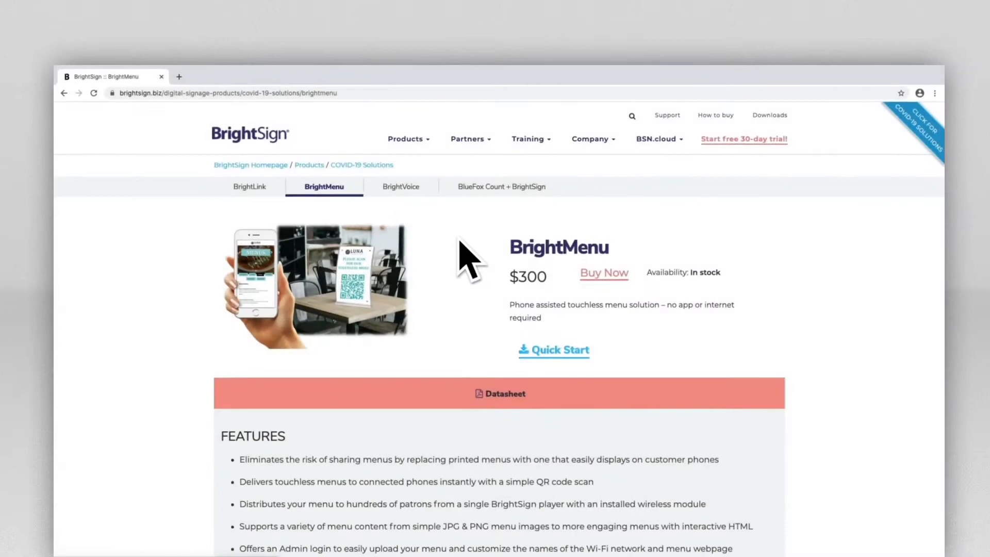
Buy one $300 BrightMenu kit from the BrightSign online store.
click(603, 272)
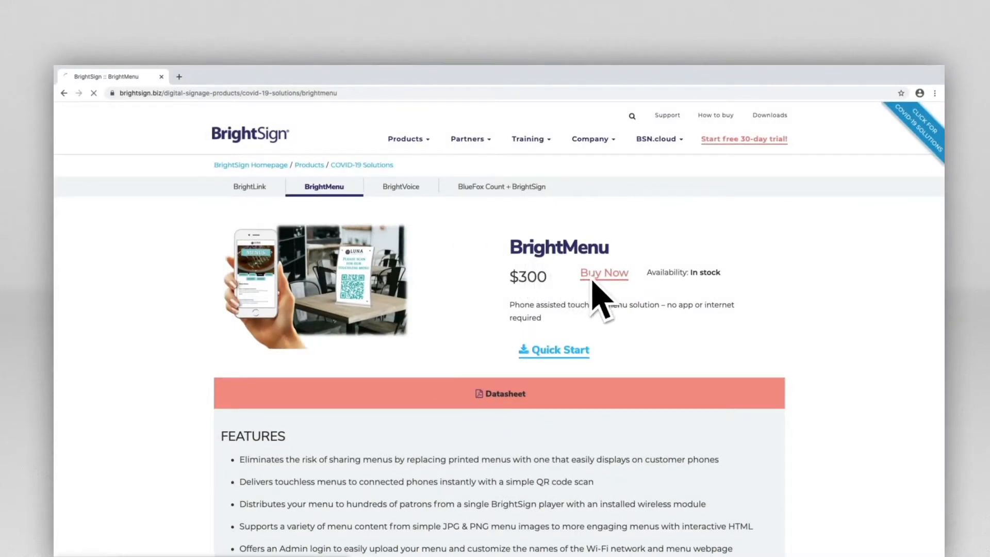
click(602, 273)
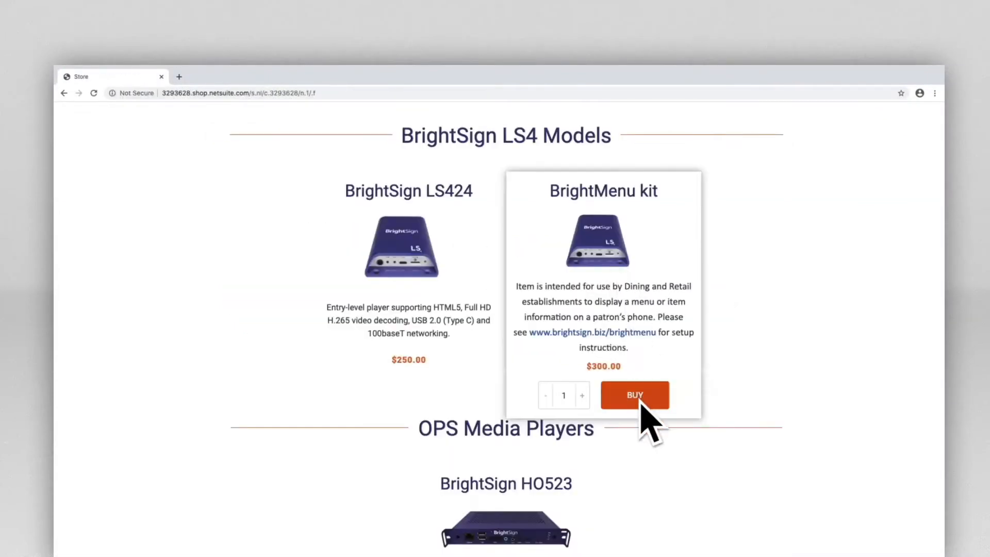
click(634, 394)
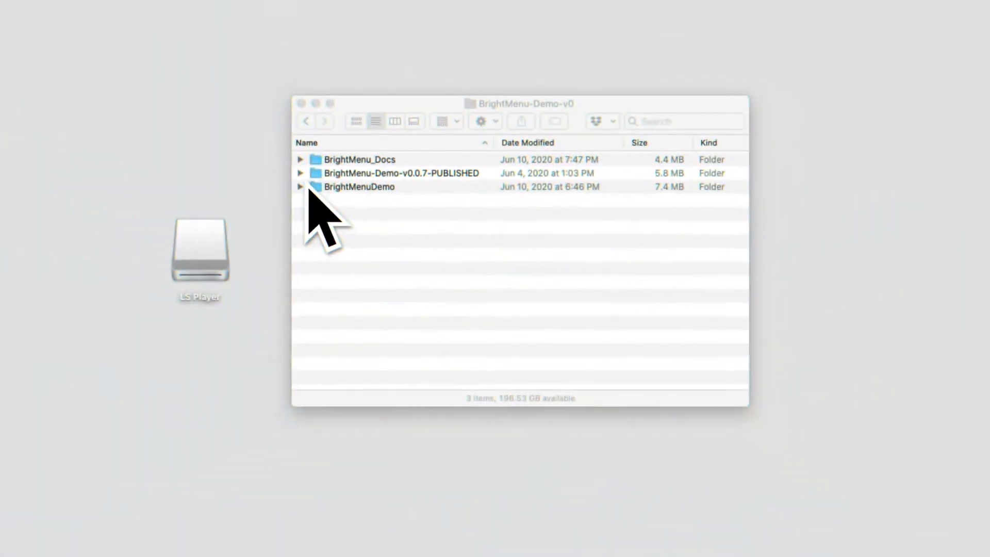
Copy every file in BrightMenu-Demo-v0.0.7-PUBLISHED onto the LS Player drive.
click(301, 174)
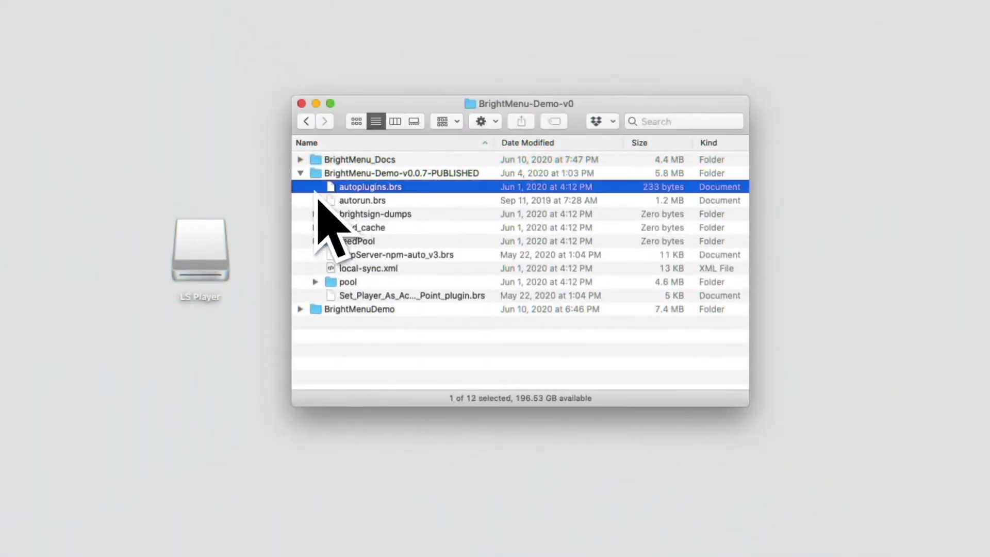
click(410, 296)
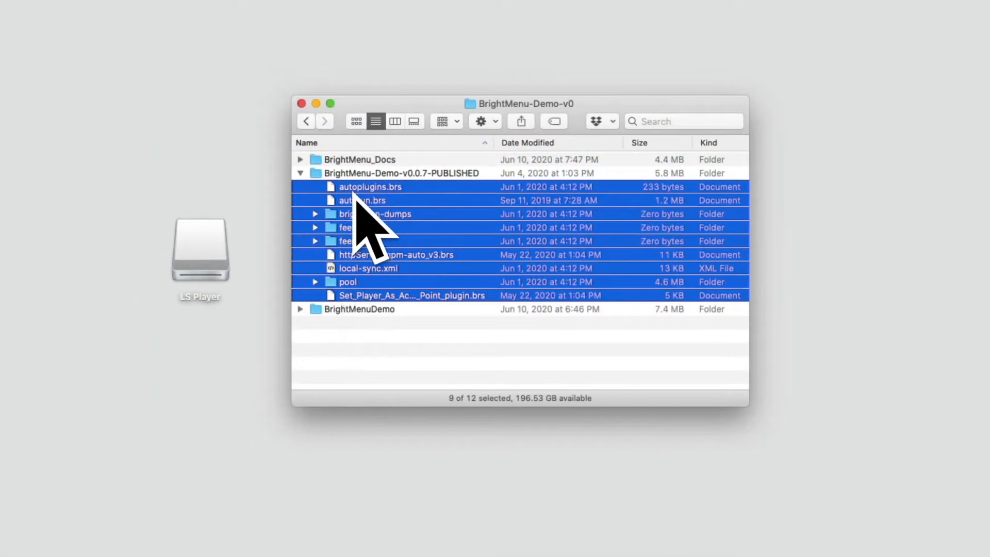
drag(369, 227, 202, 272)
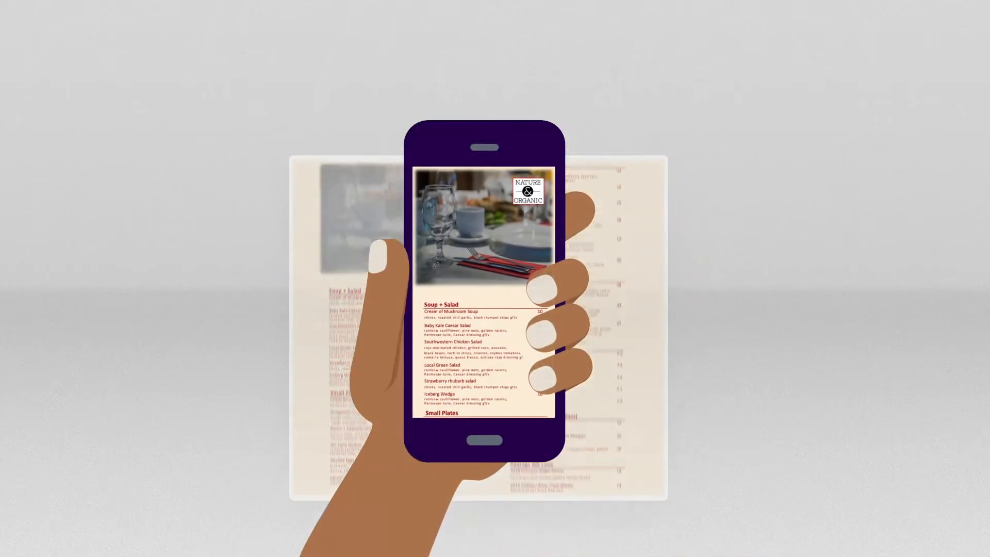
scroll(down, 3)
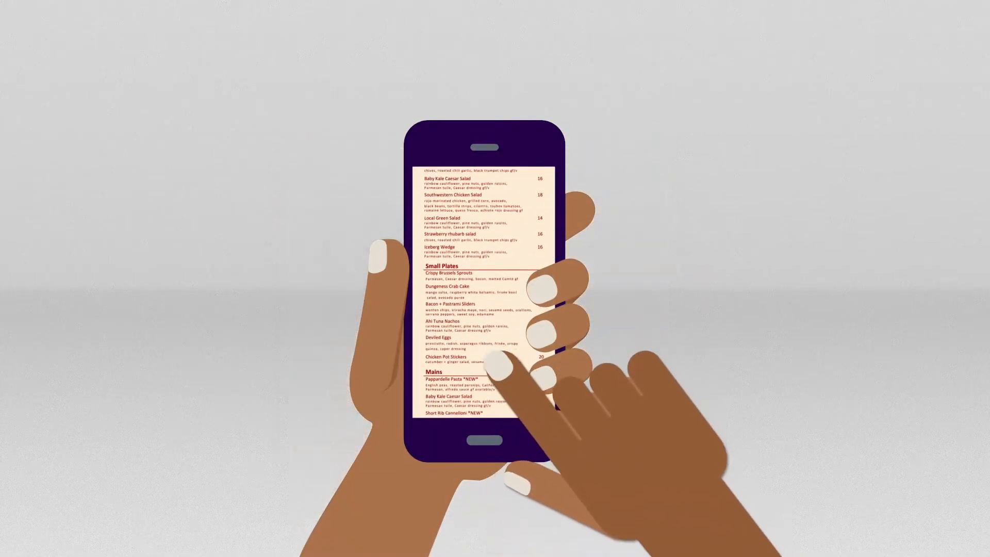
scroll(down, 3)
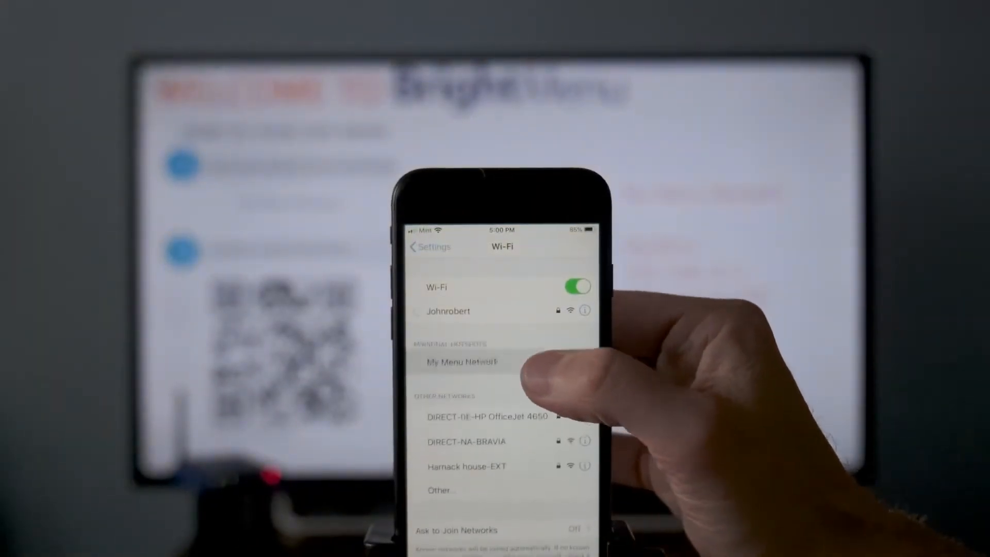
Join My Menu Network, pick a menu file source on the admin page, and open Menu-Template.pptx.
click(461, 361)
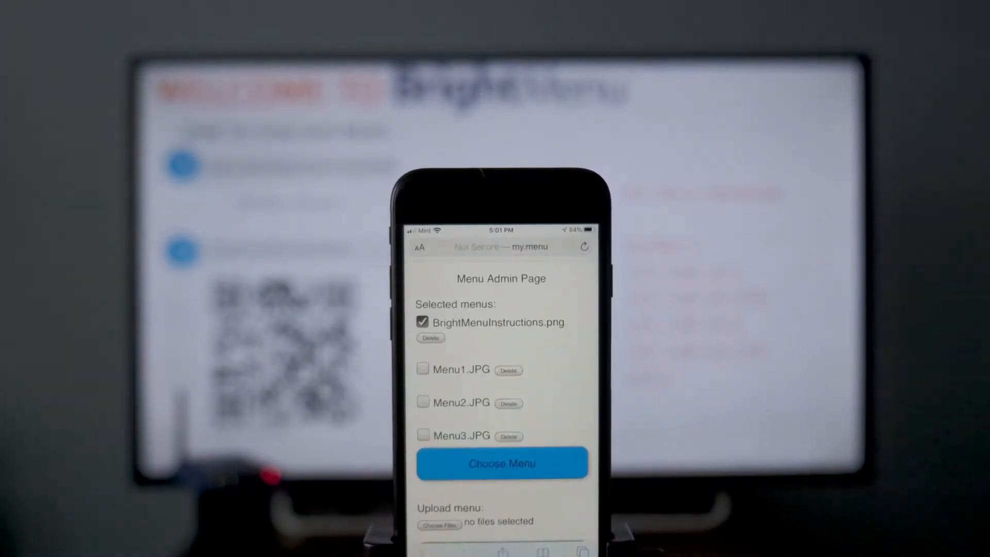
click(437, 394)
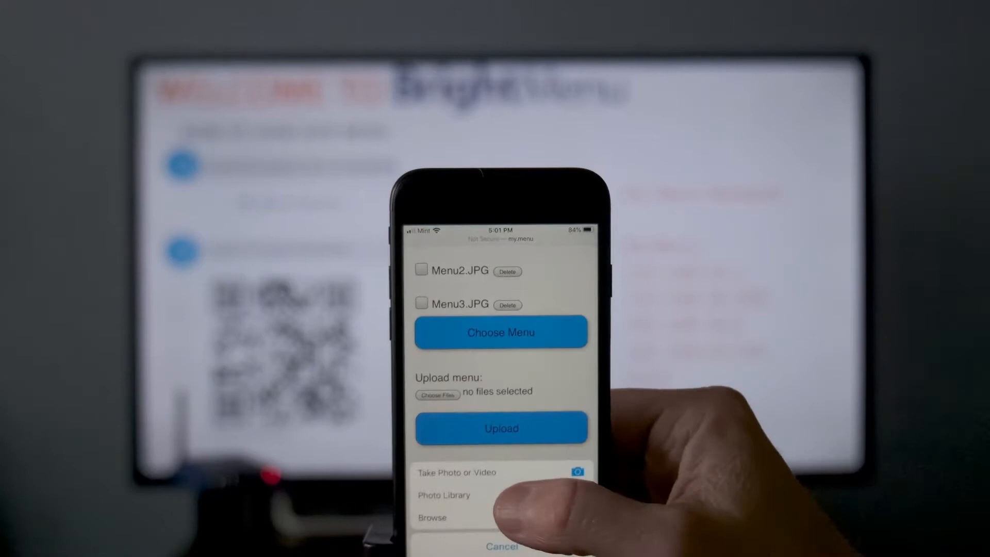
click(444, 495)
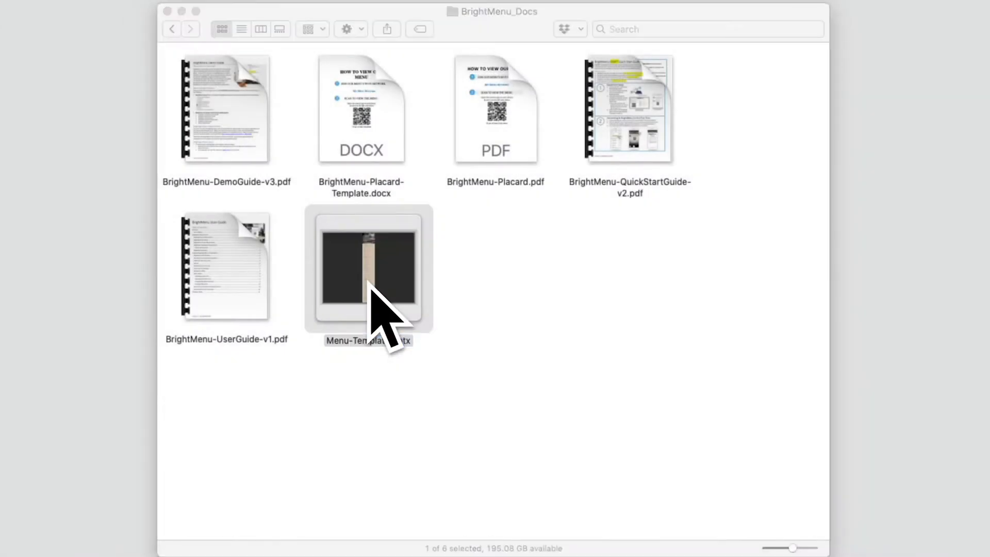
double_click(368, 270)
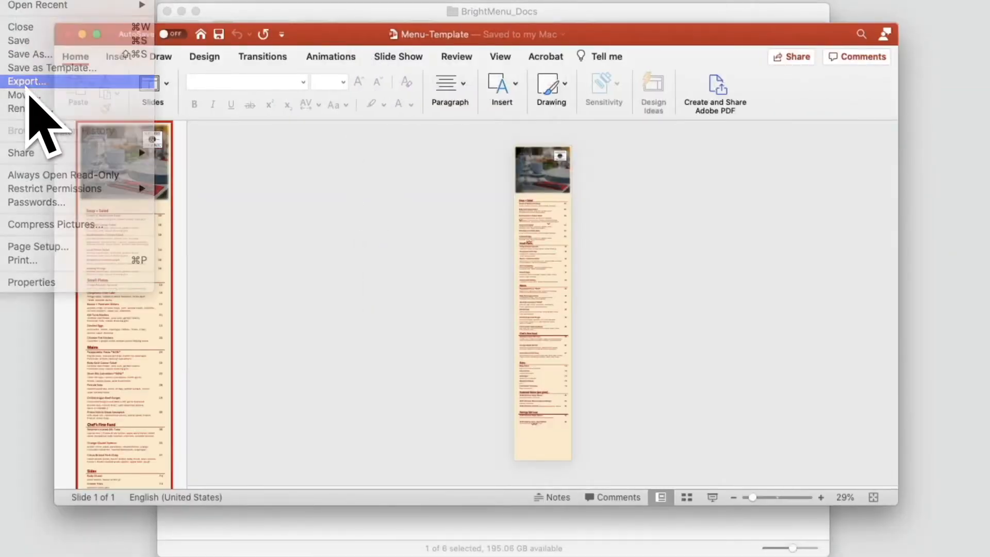
Set up a JPEG export of all slides named 'My Menu'.
click(26, 81)
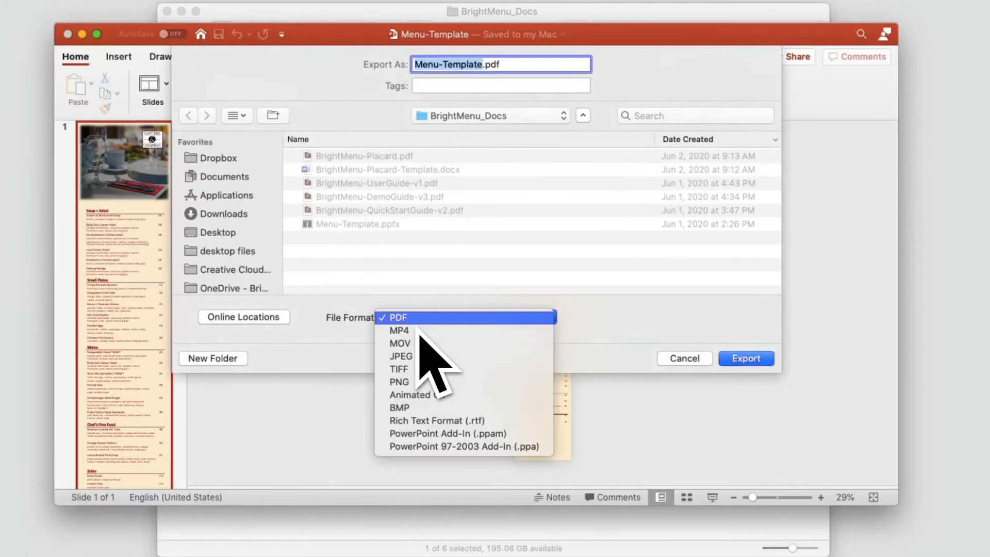
click(400, 356)
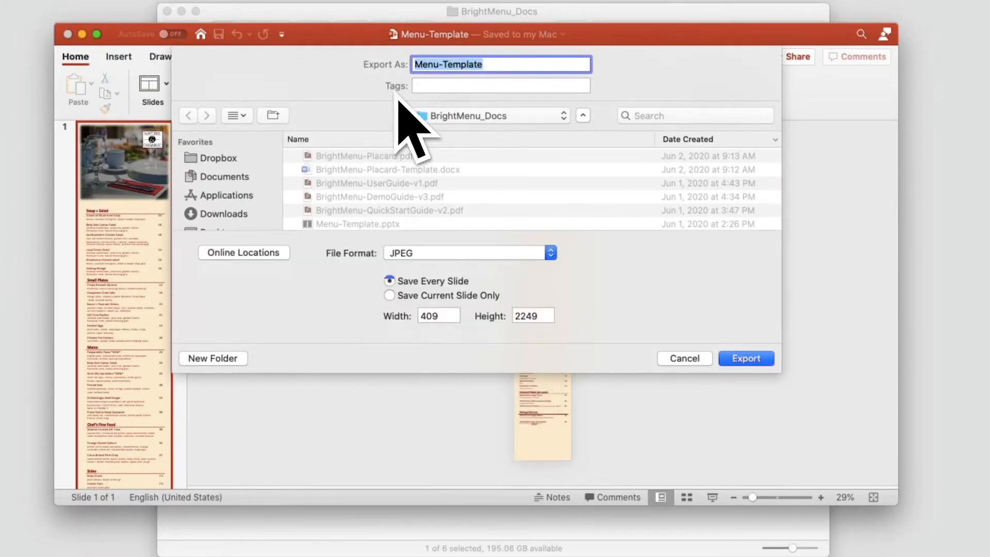
text(My Menu)
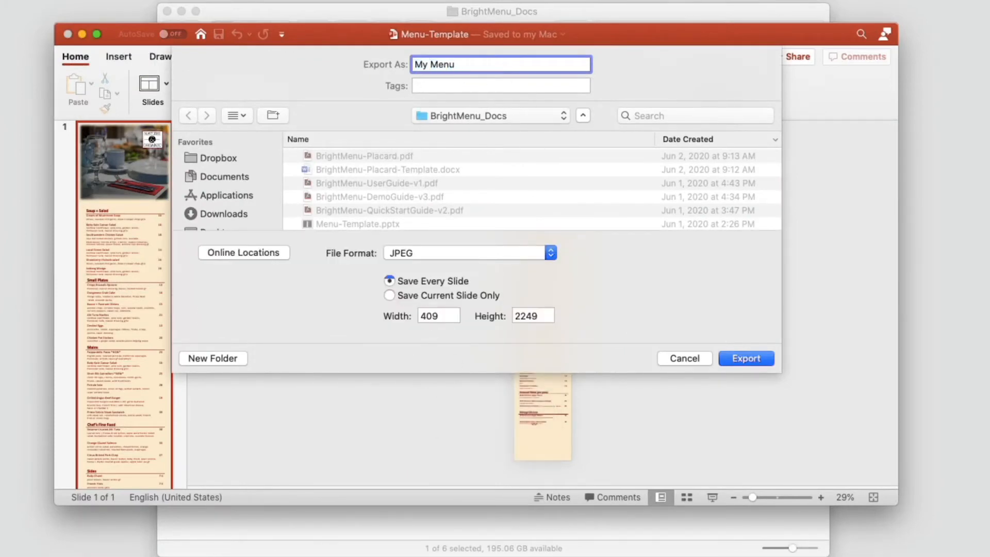